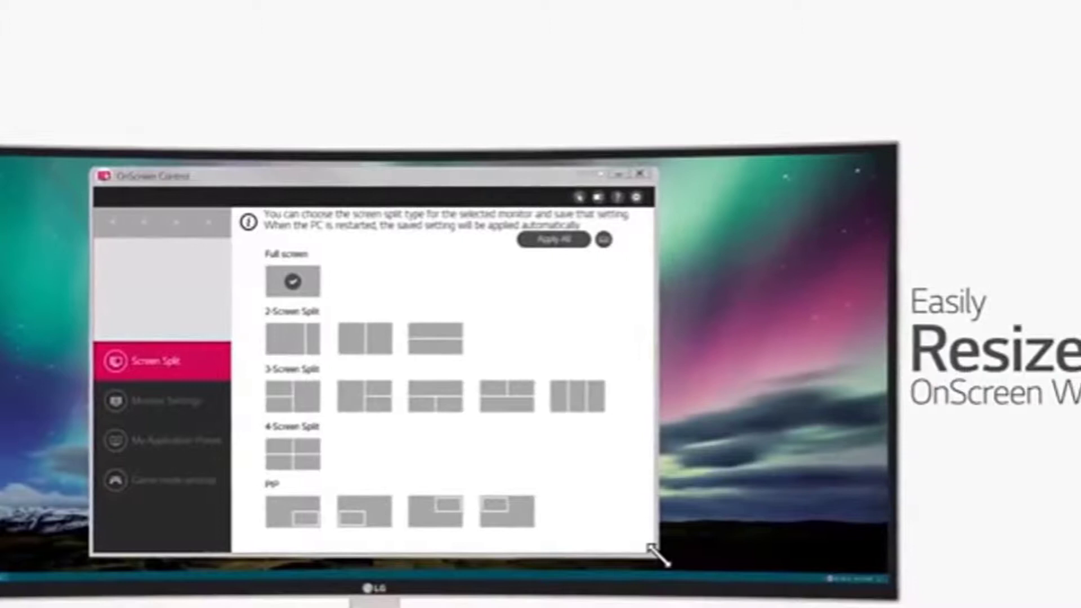
Shrink the Screen Split window slightly by dragging its bottom-right corner inward.
drag(662, 559, 644, 548)
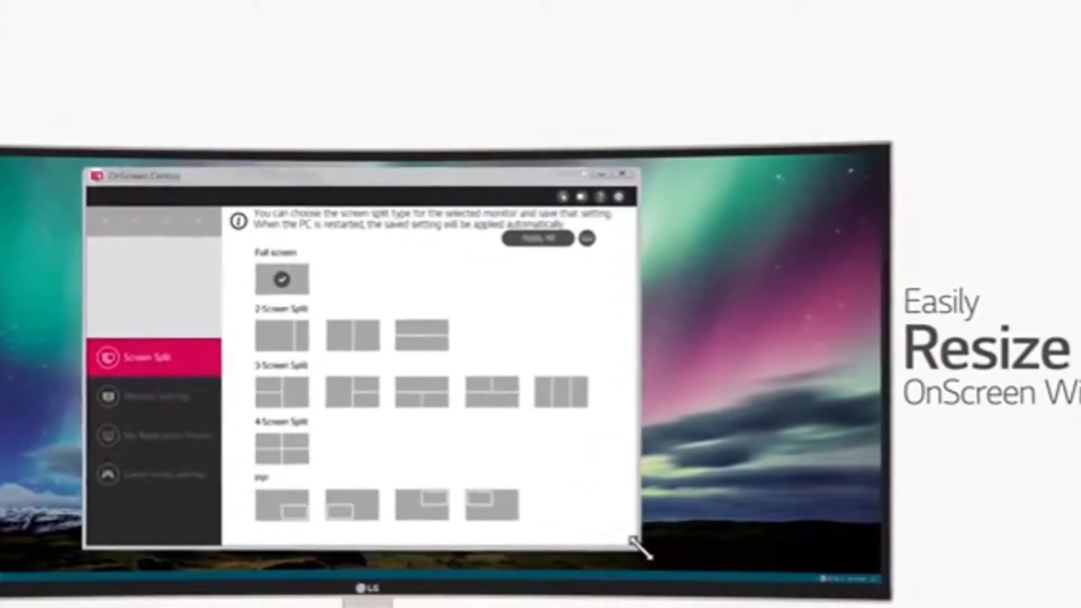